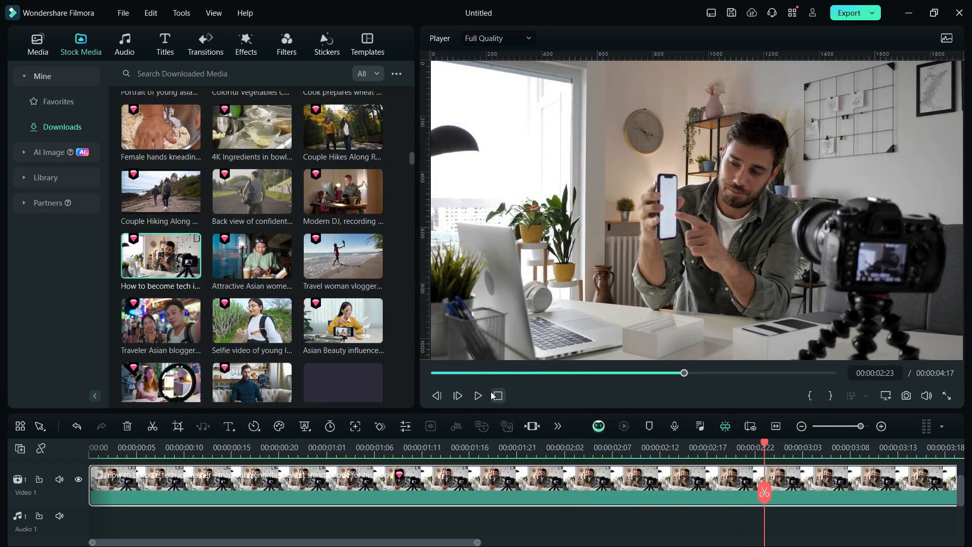
Review the vlog clip from its start and pause on a frame showing the wall clock.
click(478, 396)
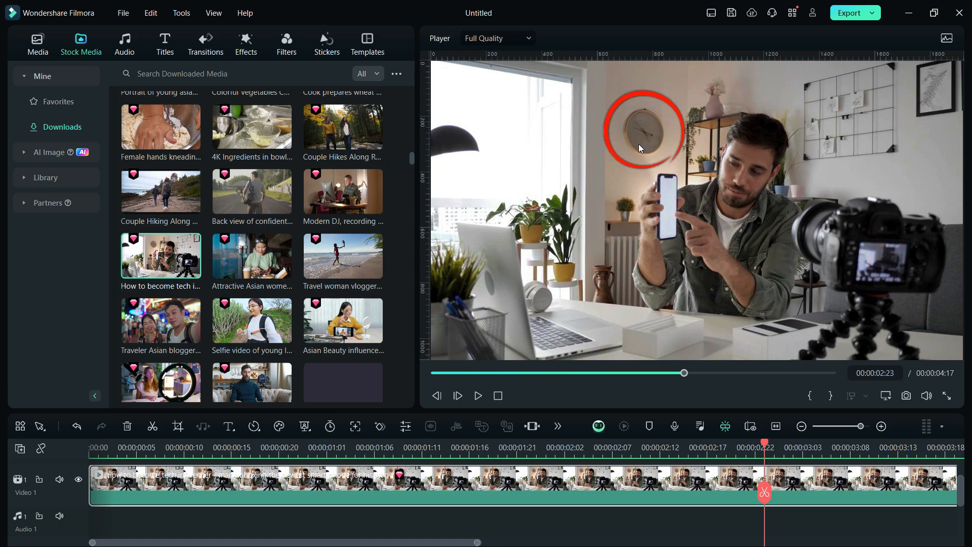
drag(642, 131, 453, 143)
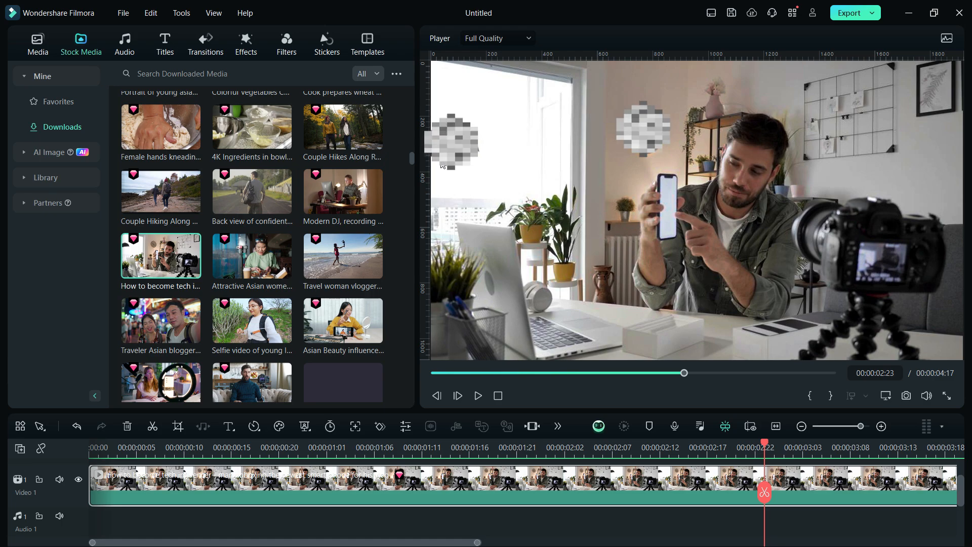
mouse_move(538, 230)
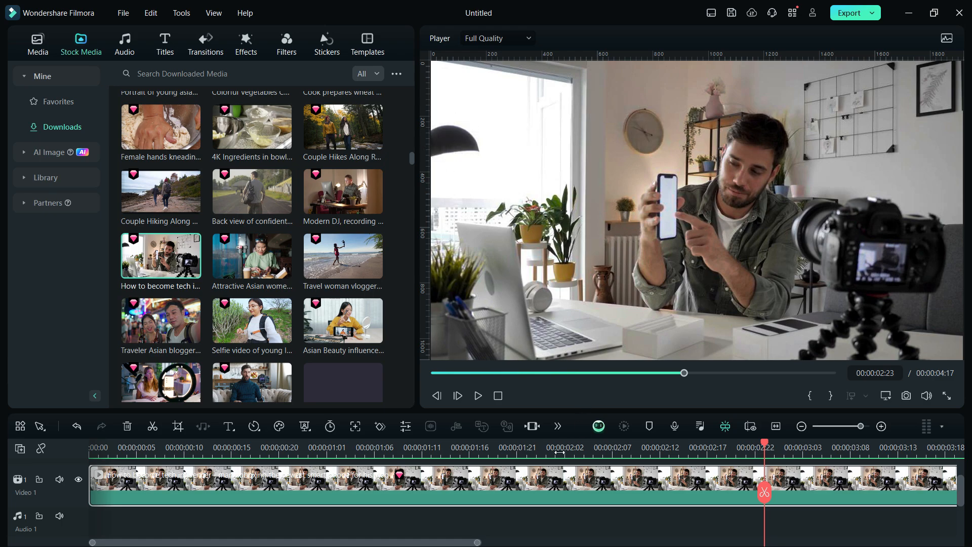
click(118, 447)
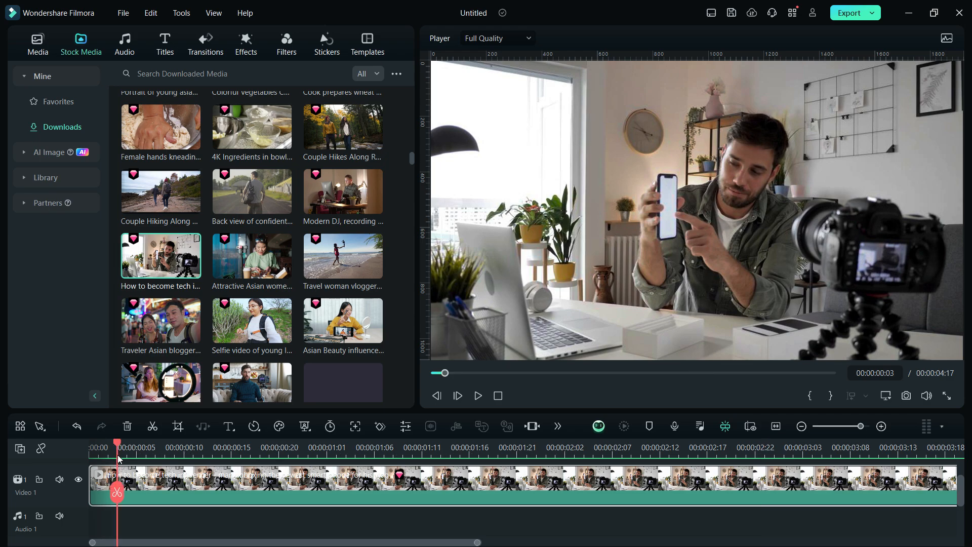
click(477, 396)
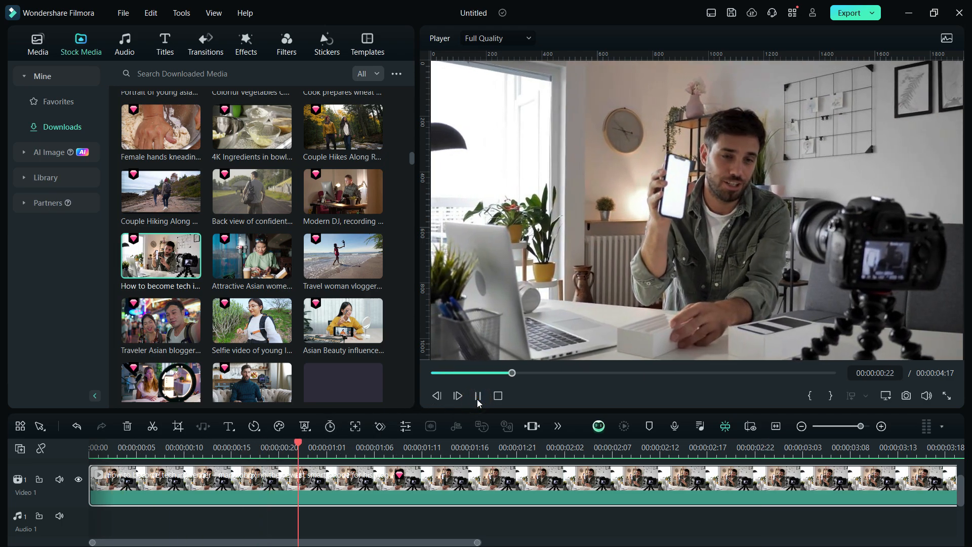
click(477, 396)
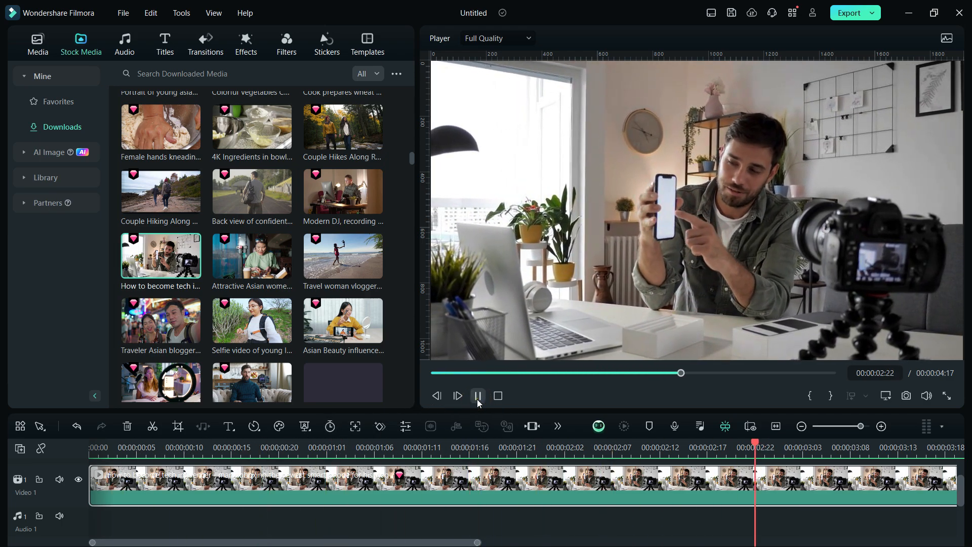
click(477, 396)
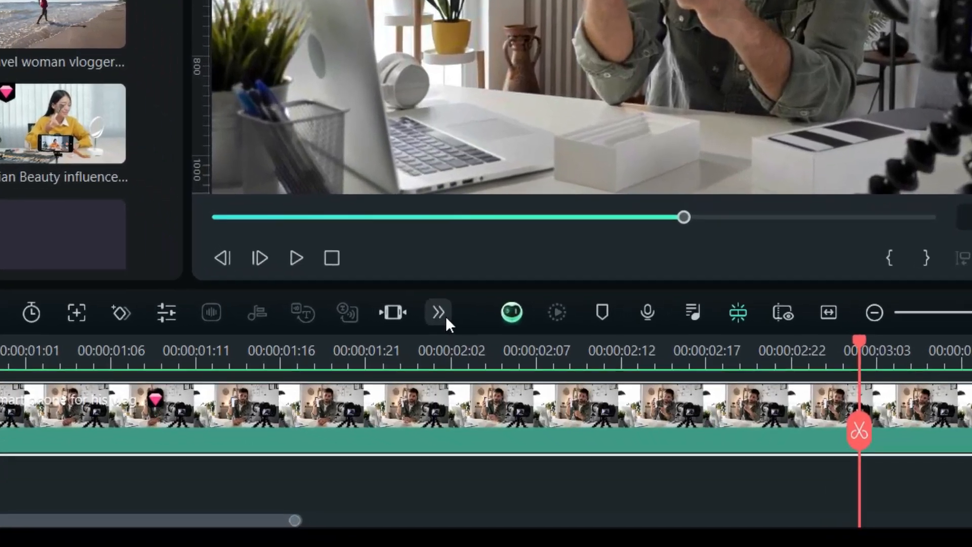
In AI Object Remover, brush over the wall clock and add it as an object to remove.
click(438, 311)
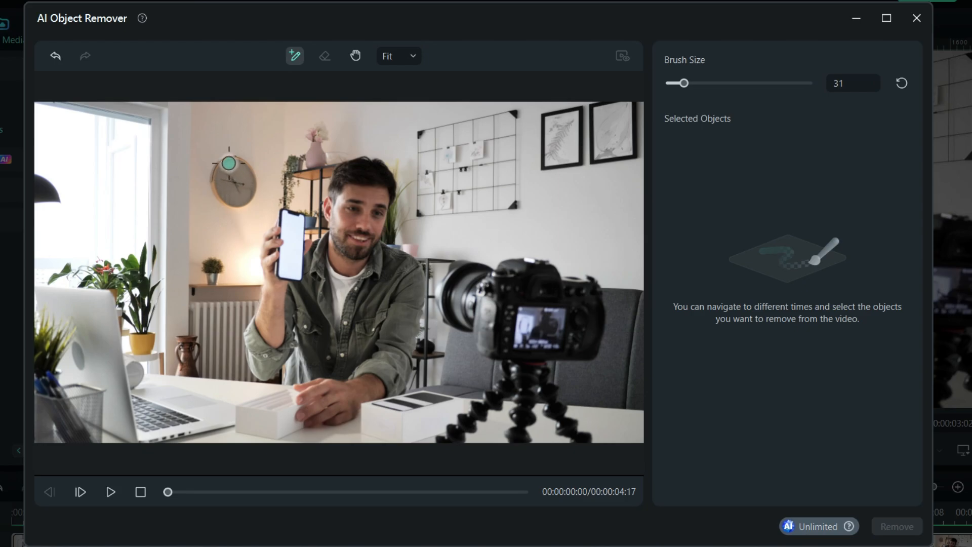
drag(228, 162, 236, 205)
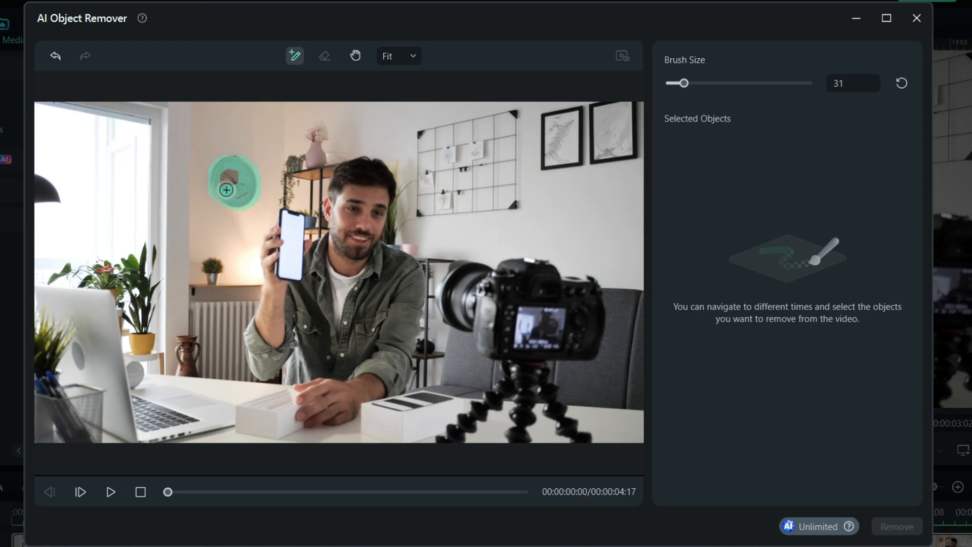
click(234, 184)
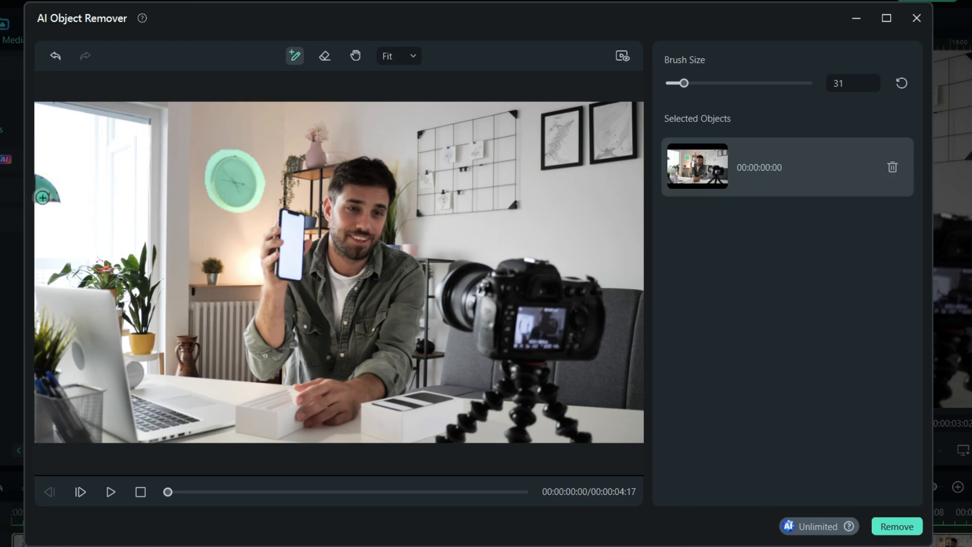
At 200% zoom, erase excess mask around the clock's edge, then return zoom to Fit.
click(399, 56)
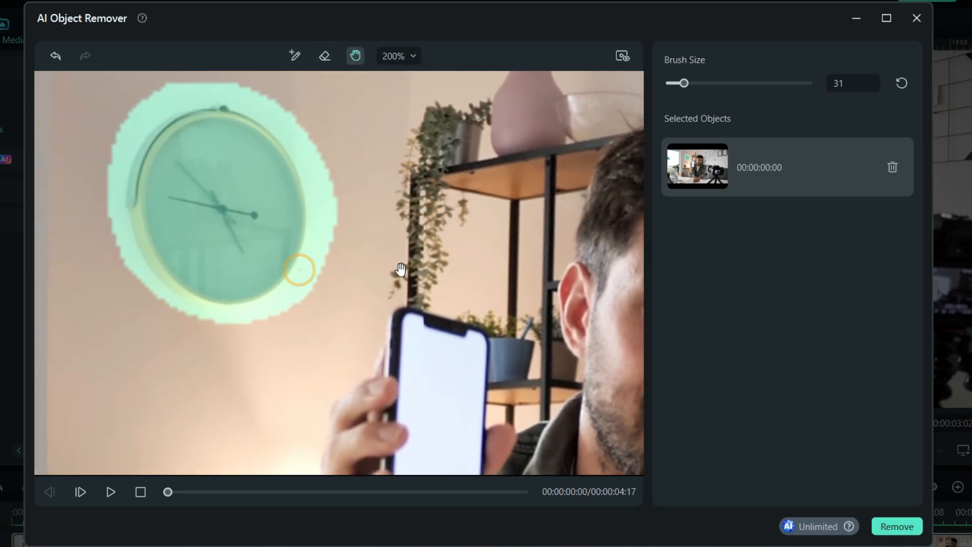
click(323, 56)
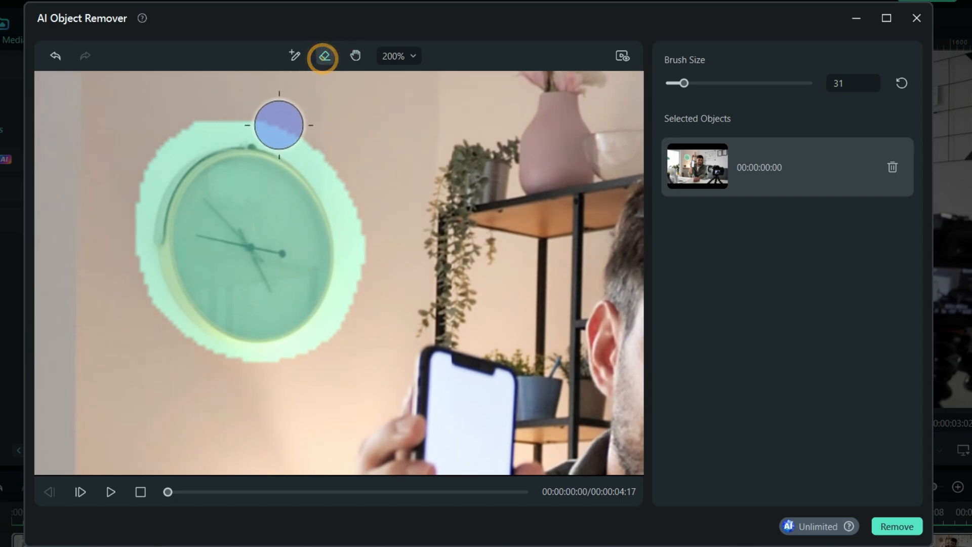
drag(280, 125, 159, 333)
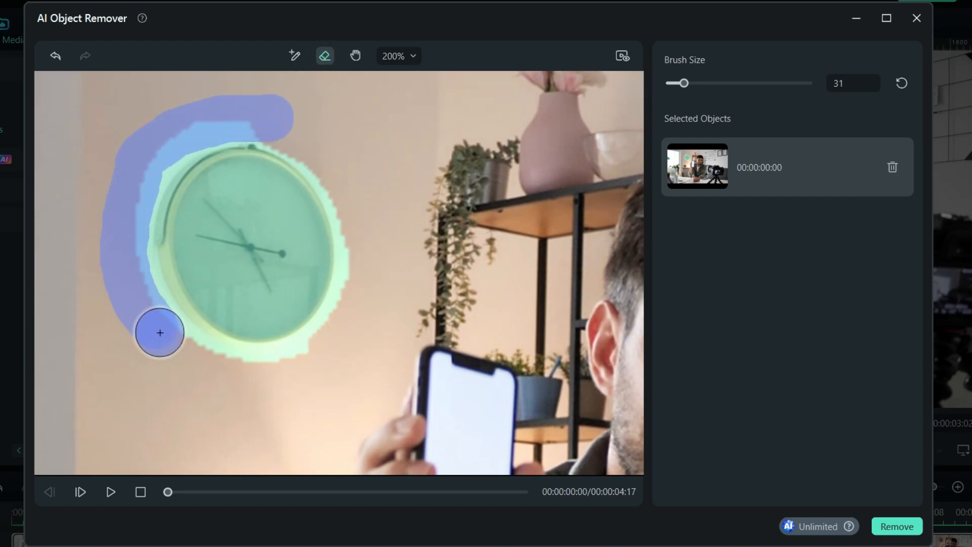
click(399, 56)
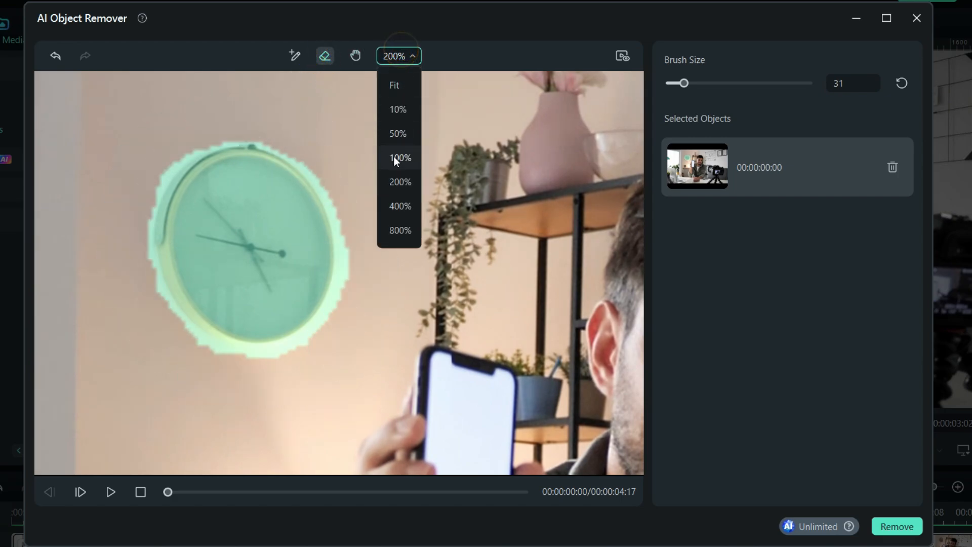
click(393, 85)
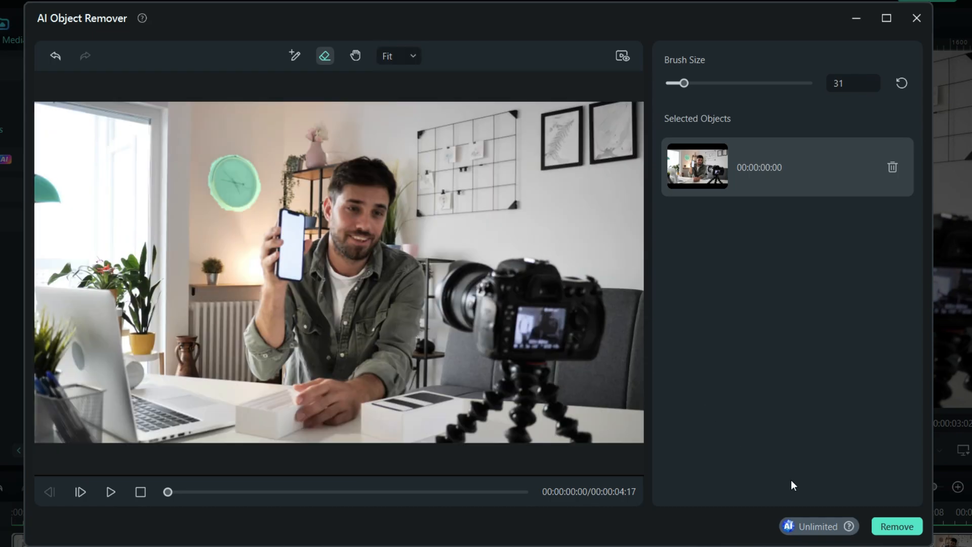
Run the removal of the wall clock and play the cleaned clip back to check it.
click(896, 527)
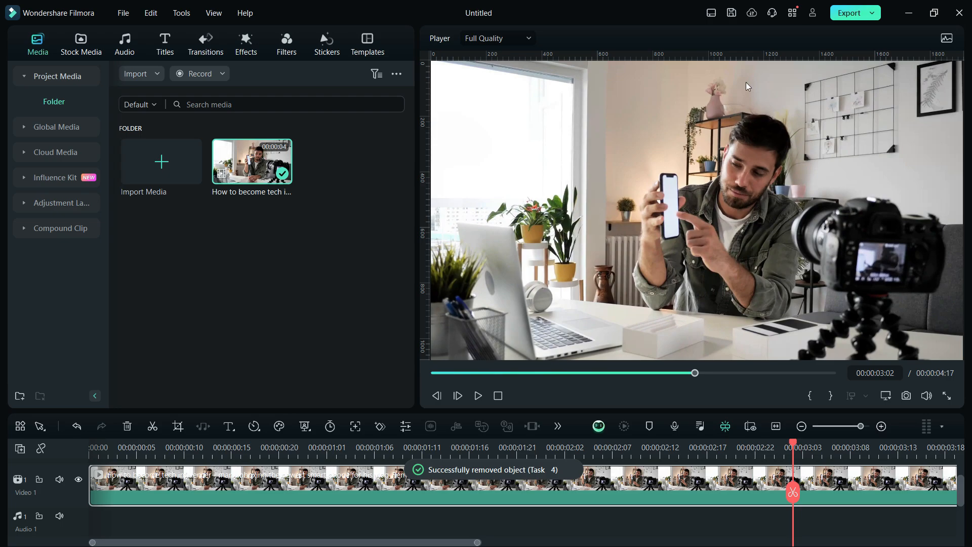
mouse_move(640, 161)
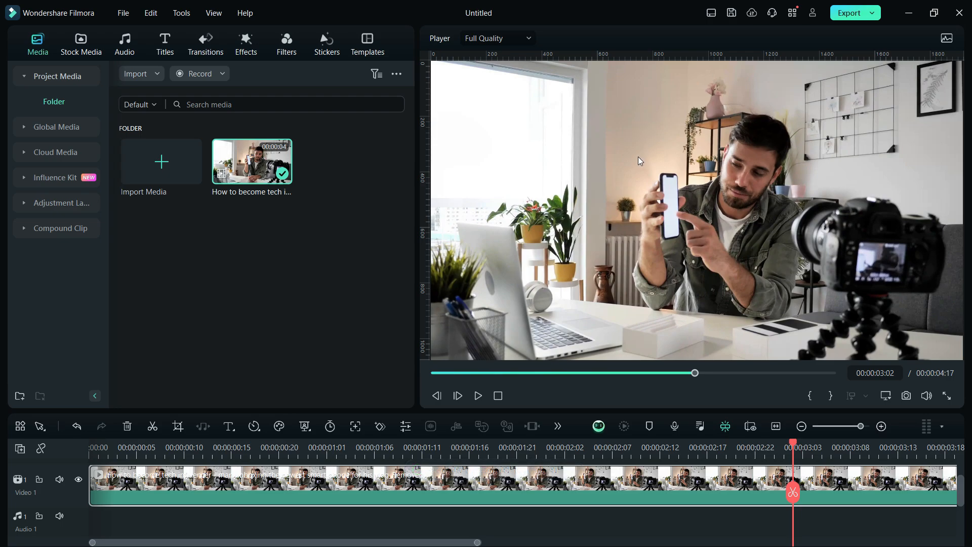
mouse_move(199, 401)
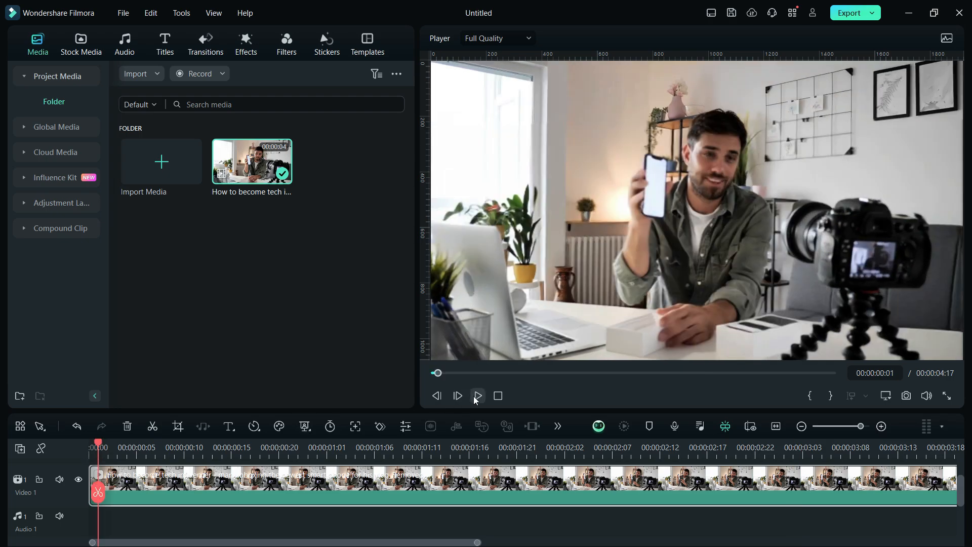
click(477, 396)
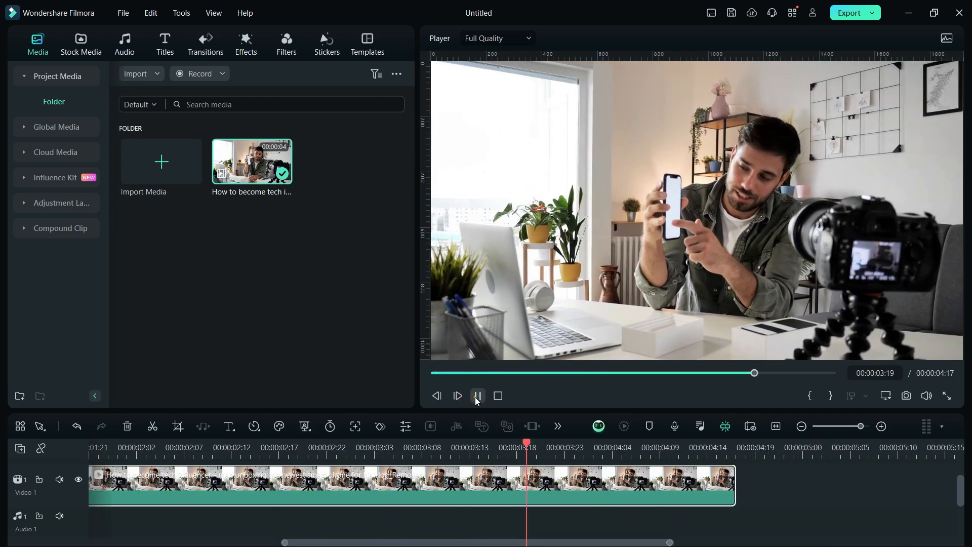
click(477, 396)
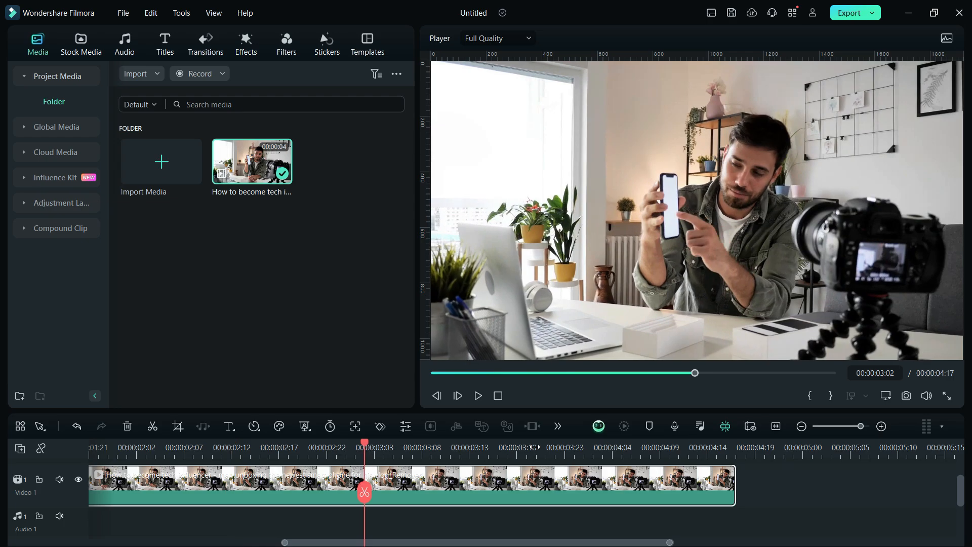
drag(365, 443, 660, 443)
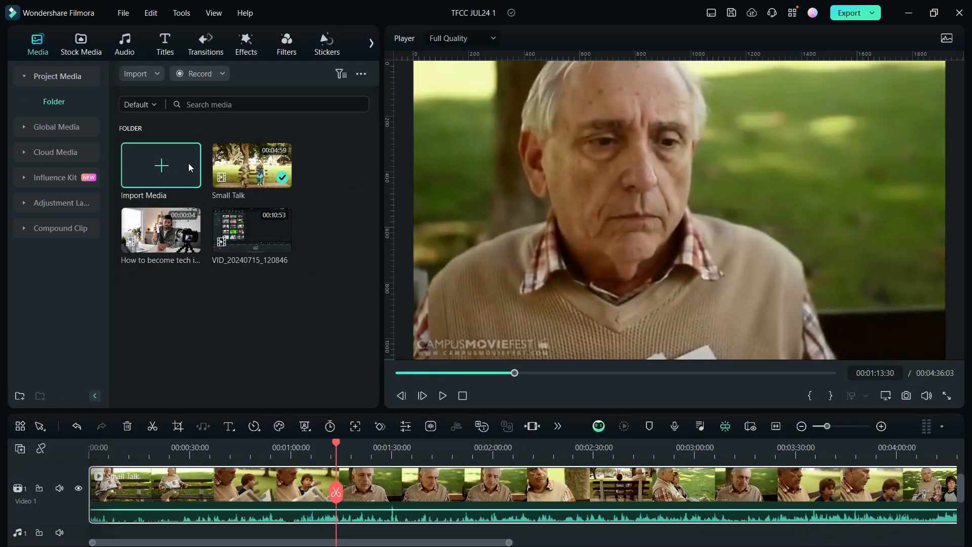
Set the media search mode to Smart and show the list of detected characters.
click(140, 104)
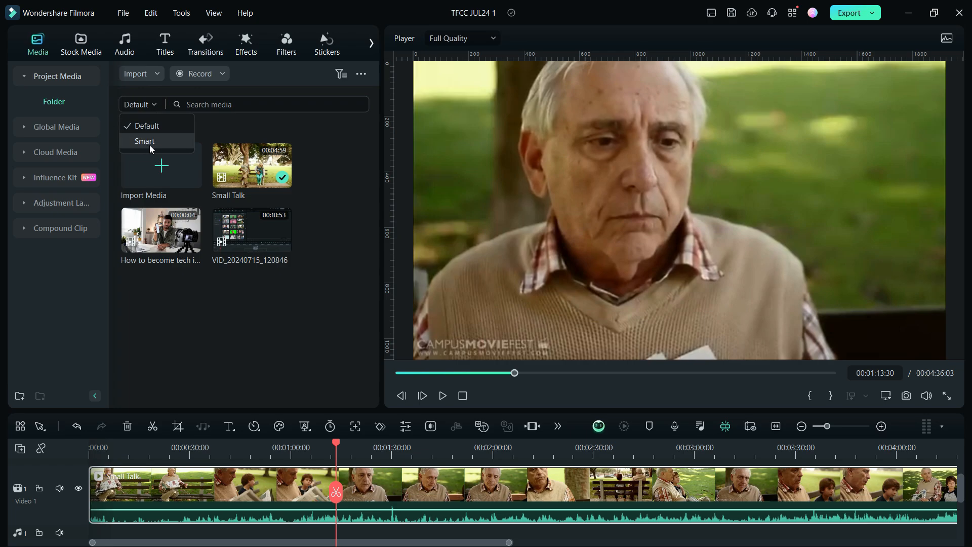
click(144, 141)
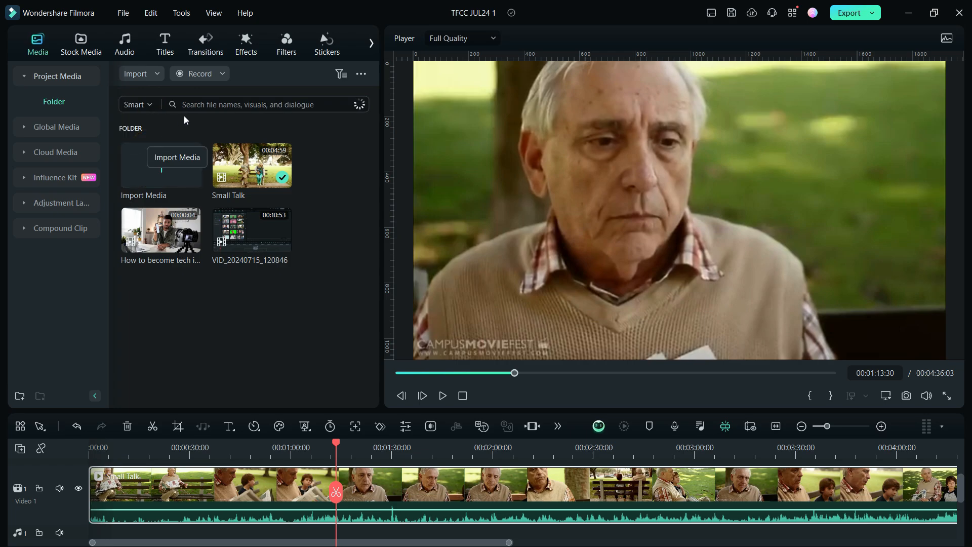
click(267, 105)
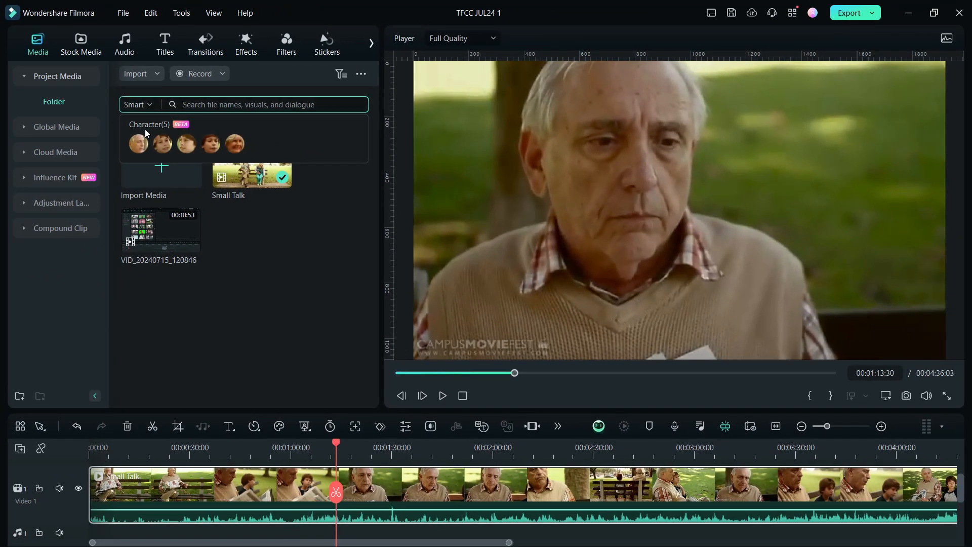
mouse_move(167, 136)
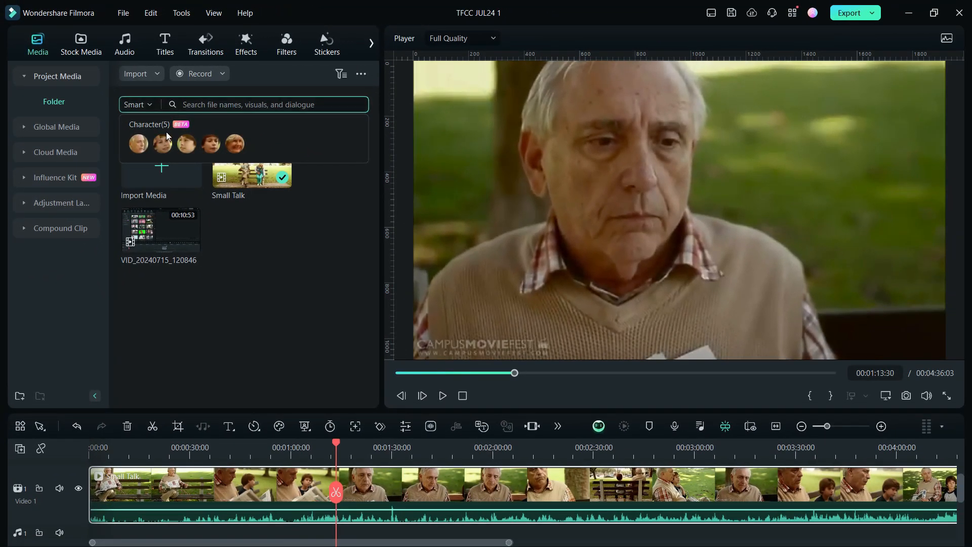
Search by one character, preview matching clips (newspaper man, man and boy on bench), return to the character list.
click(138, 144)
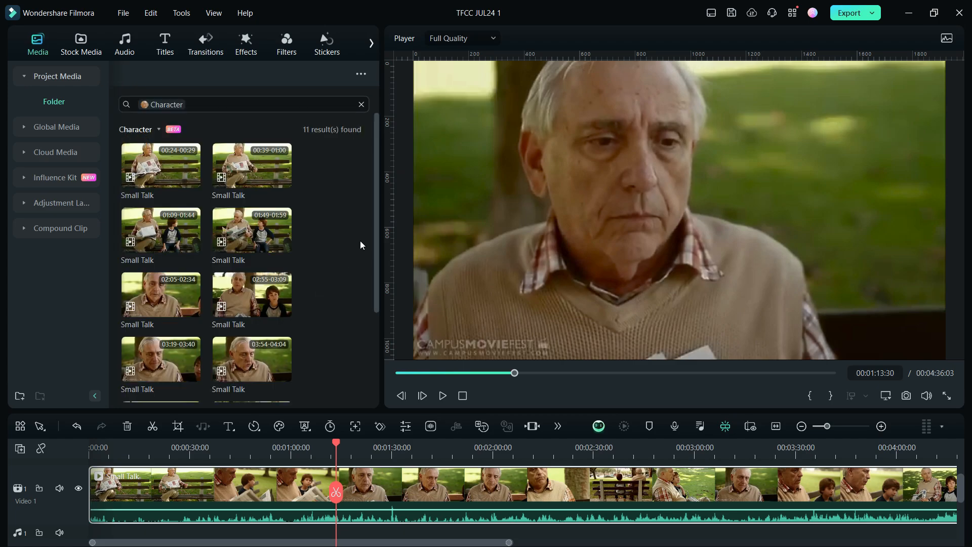
scroll(down, 3)
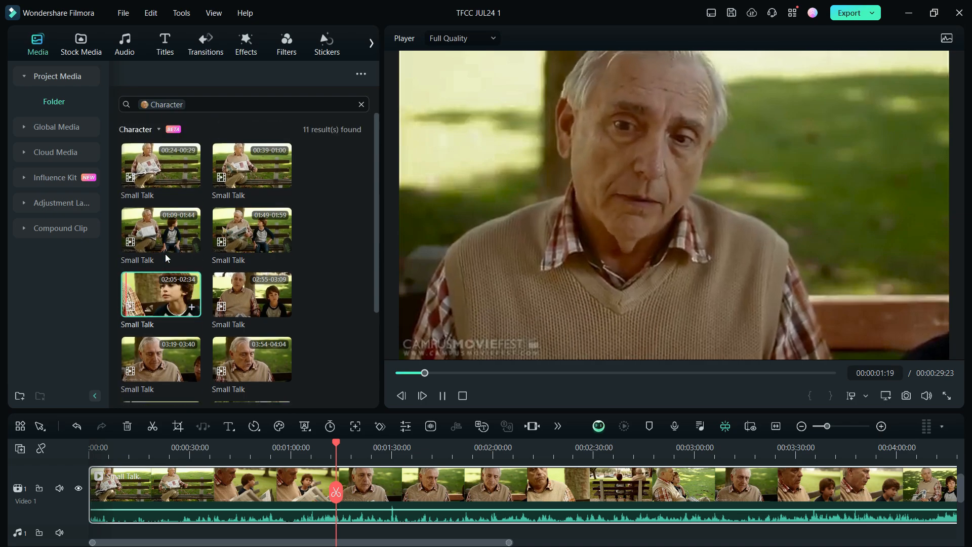
click(251, 165)
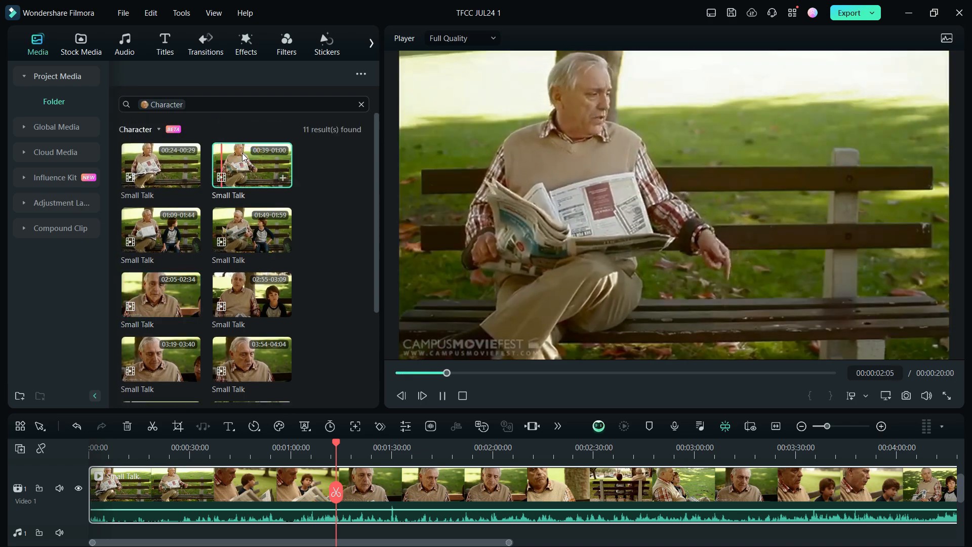
click(361, 104)
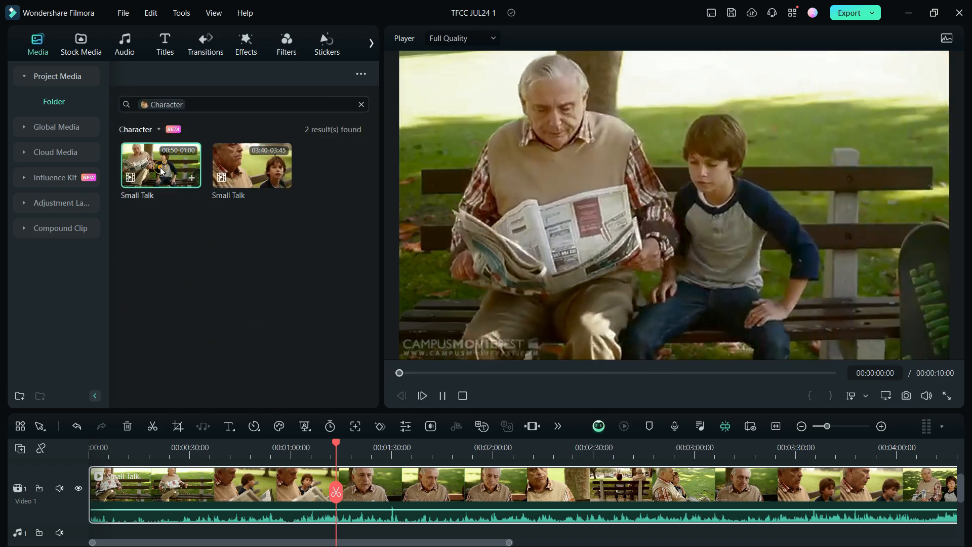
click(421, 396)
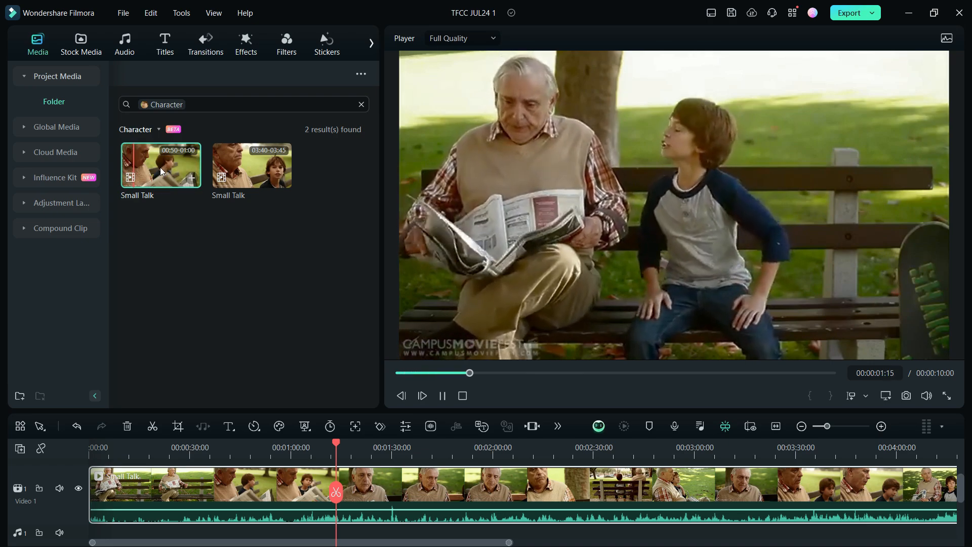
click(251, 164)
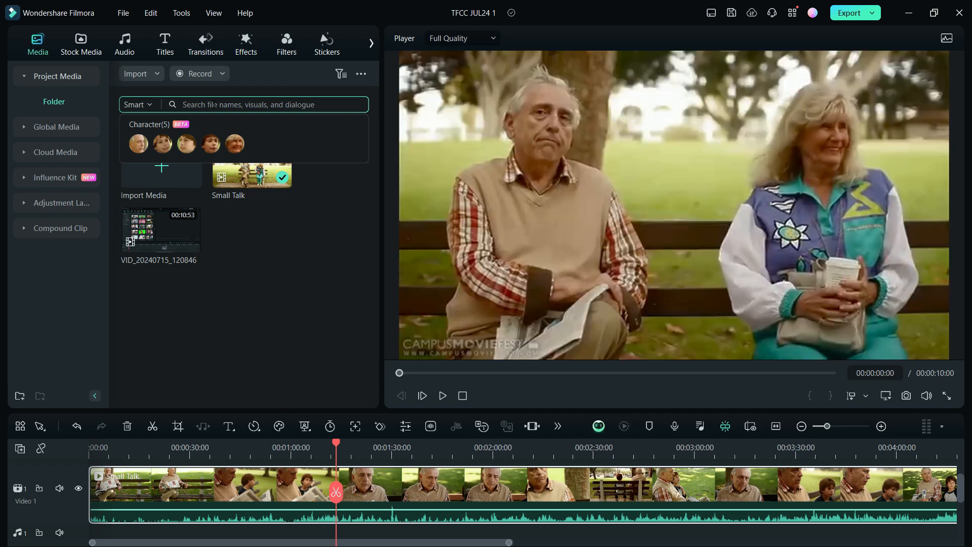
Search dialogue for 'name' and preview 'What's your name?' and 'Mister, my name is Adam.'.
text(name)
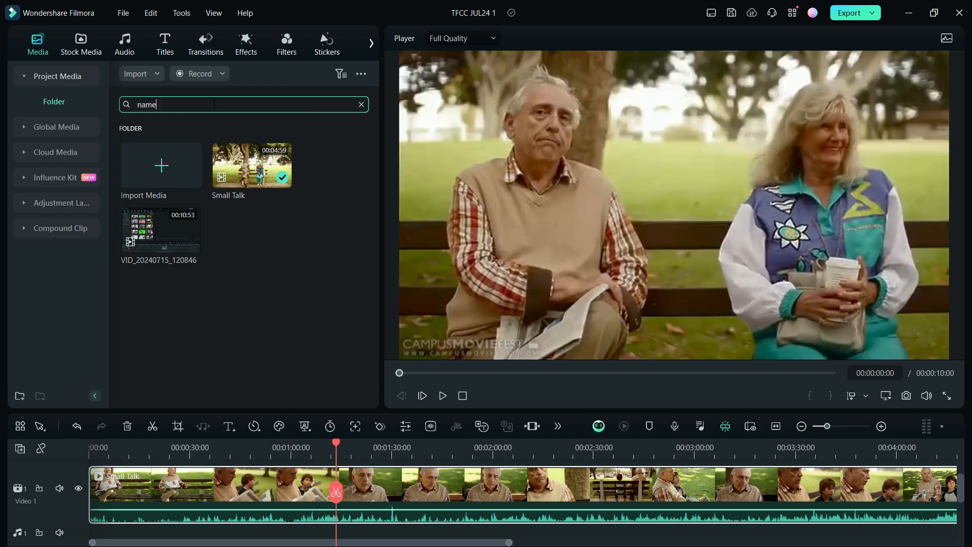
key(enter)
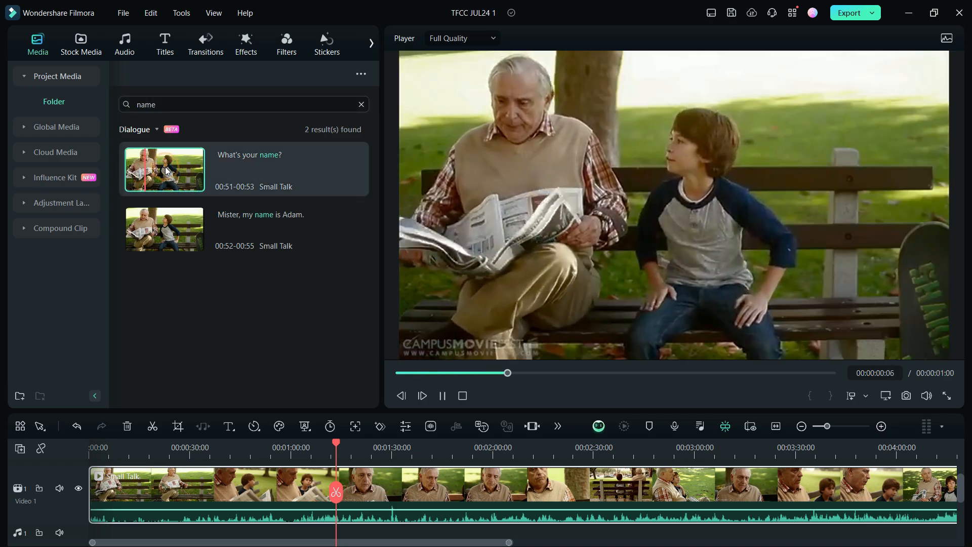
click(164, 229)
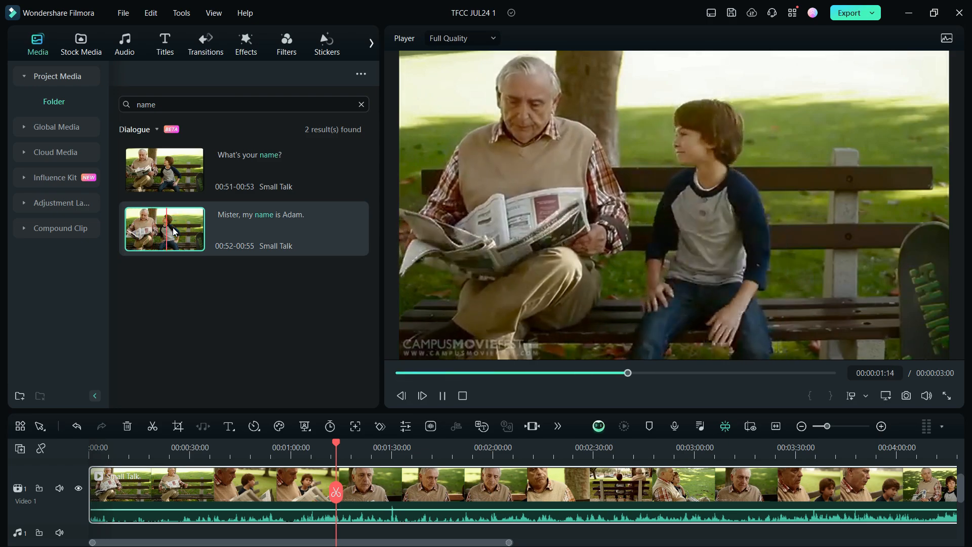
click(441, 396)
text(girlfriend)
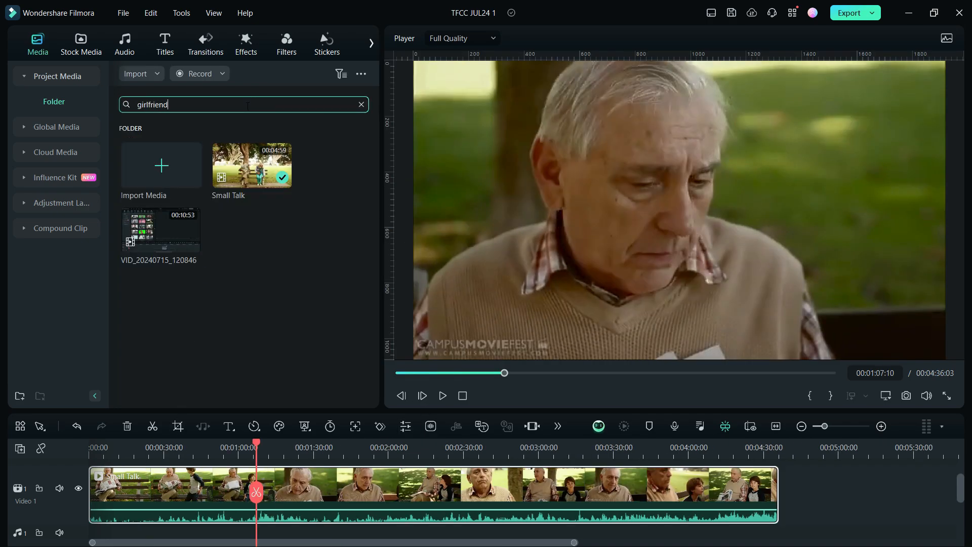
Search dialogue for 'girlfriend' and preview several of the 11 matching lines.
key(enter)
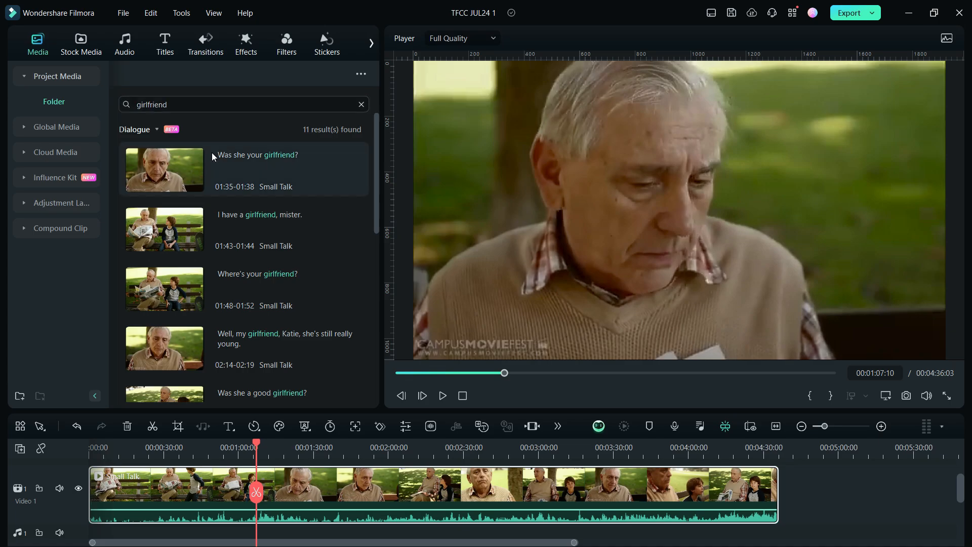
click(164, 169)
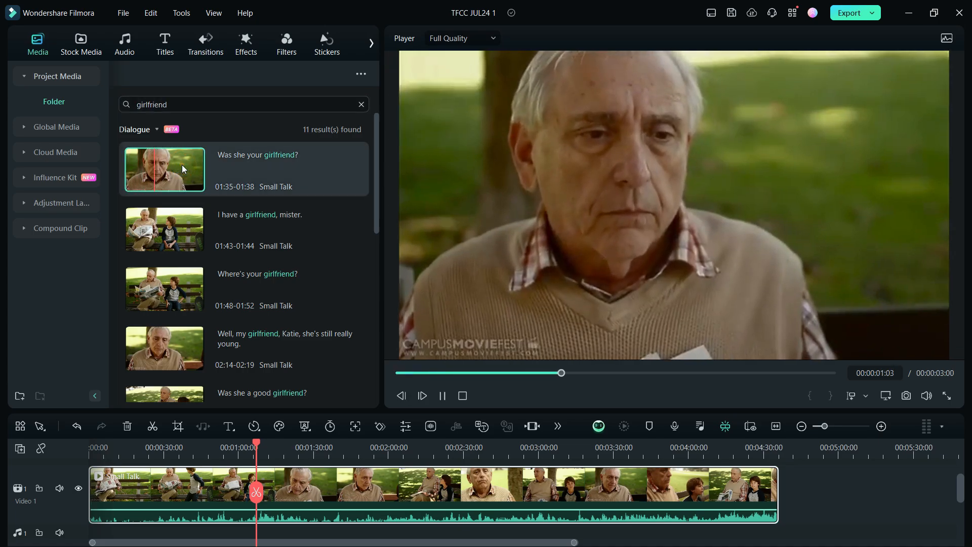
click(164, 229)
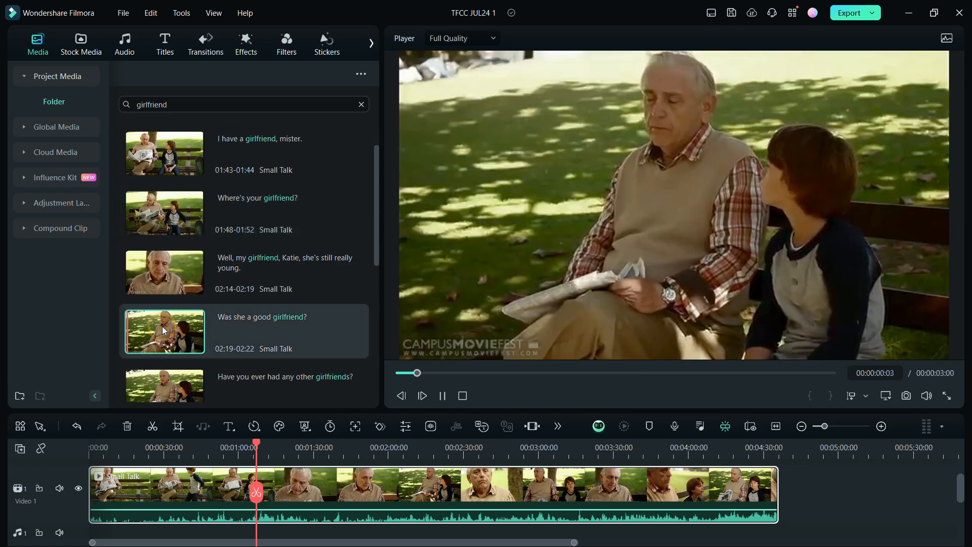
click(164, 384)
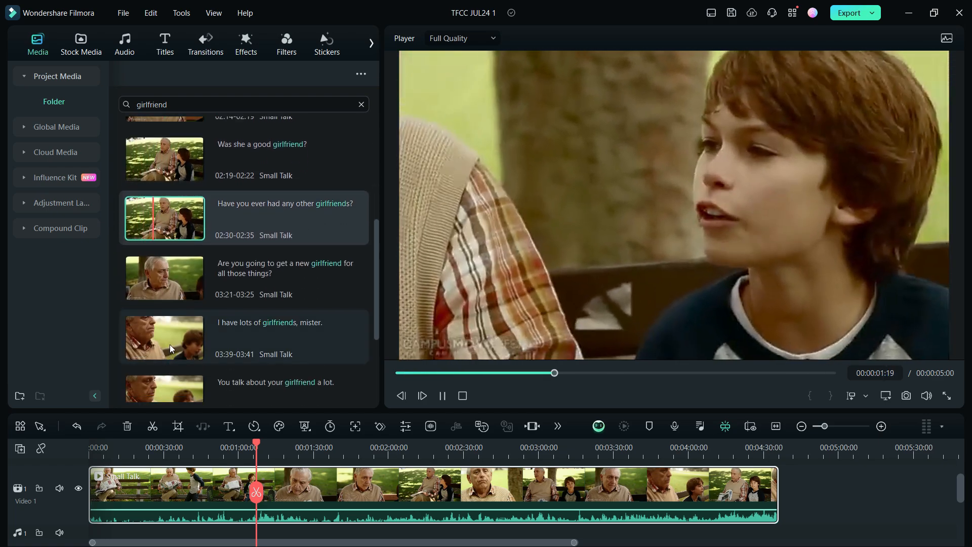
click(164, 337)
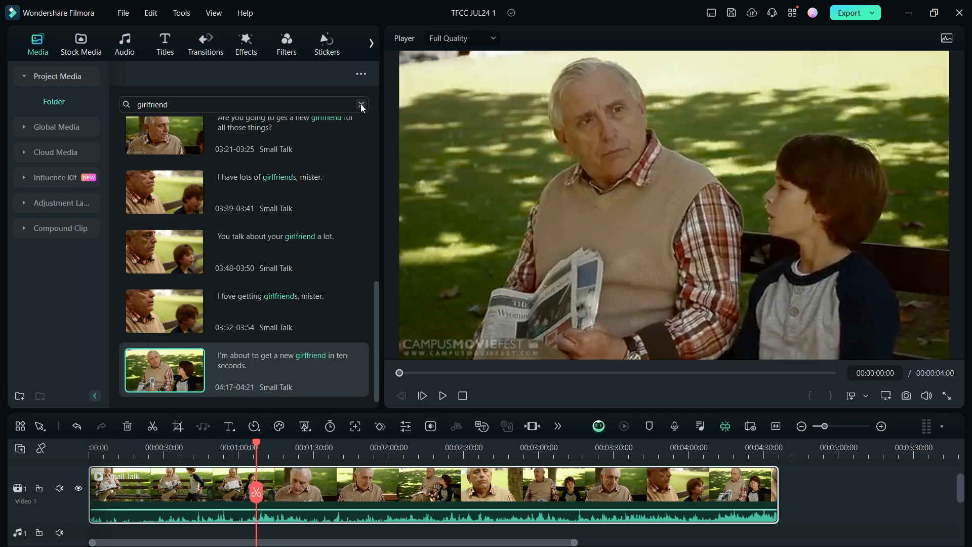
Clear the search to show the full media folder and scrub the timeline to about 4:09.
click(248, 105)
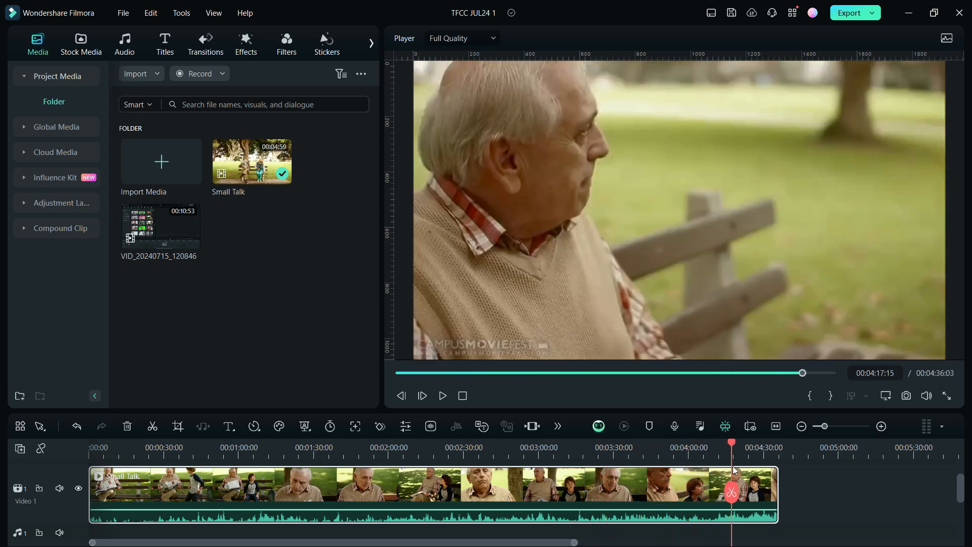
drag(731, 445, 711, 445)
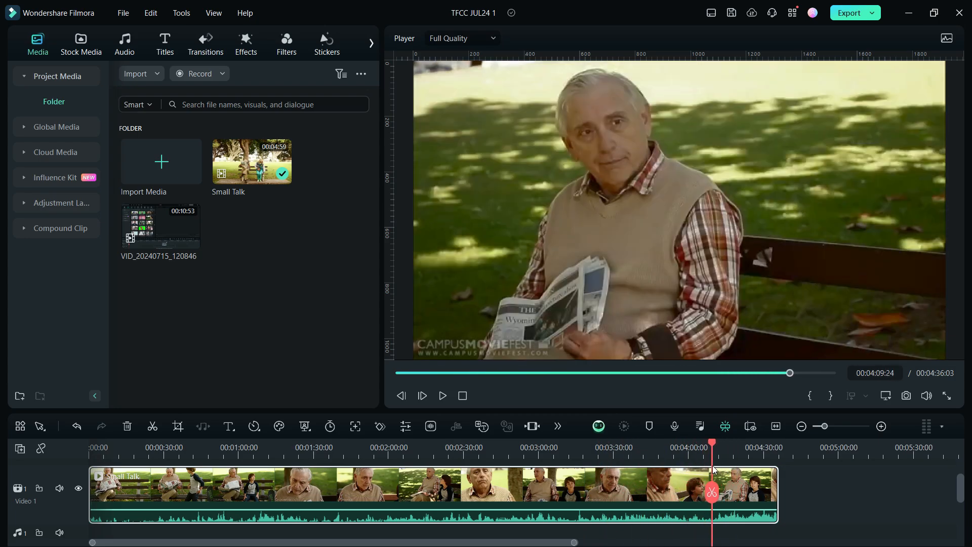